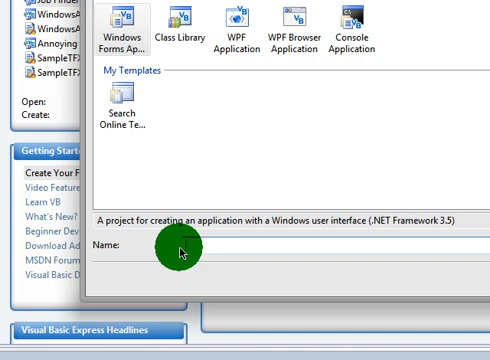
Name the new Windows Forms project 'Text To Speech'.
type("Tes")
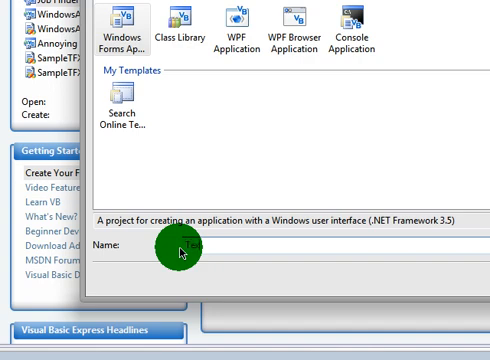
type("To Spee")
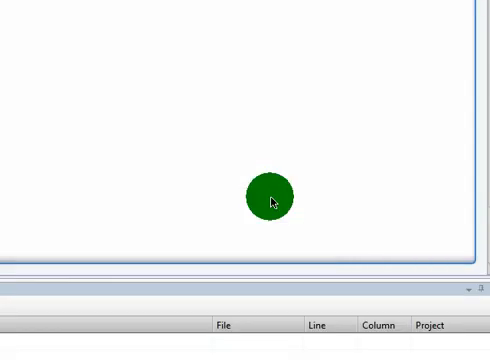
Resize Form1 into a short, wide window.
left_click_drag(268, 198, 158, 136)
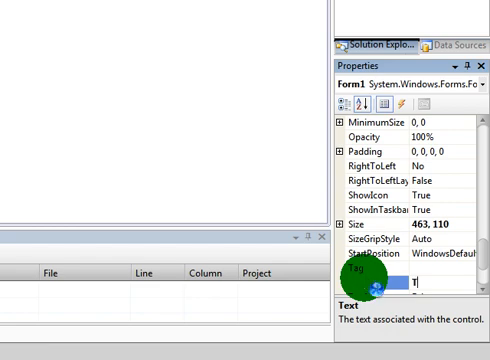
Set Form1's Text property to 'Text To Speech Program'.
type("Text To")
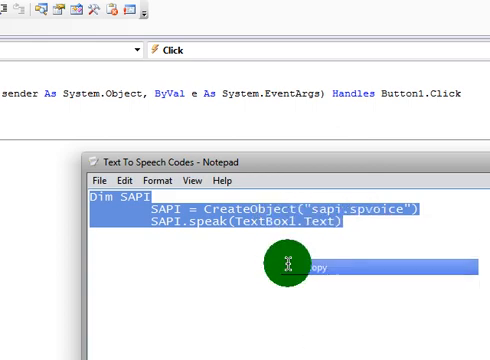
Copy the selected SAPI speech code lines from the Notepad notes.
right_click(164, 100)
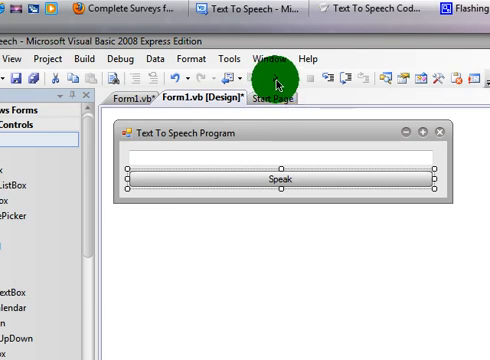
Run the project with Start Debugging to test the program.
left_click(290, 72)
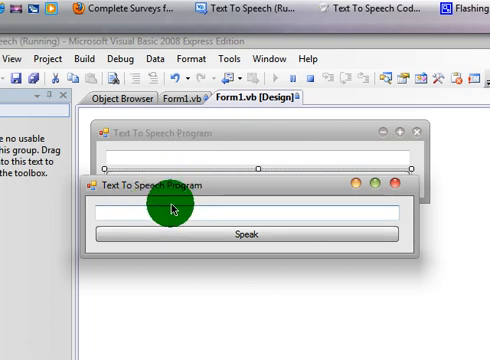
Enter the phrase 'thehowtospeak' into the running program's text box.
type("thehowtoexpert")
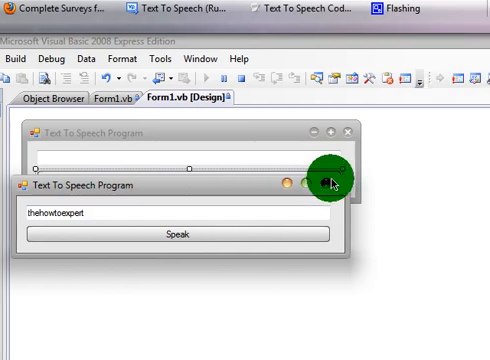
mouse_move(332, 186)
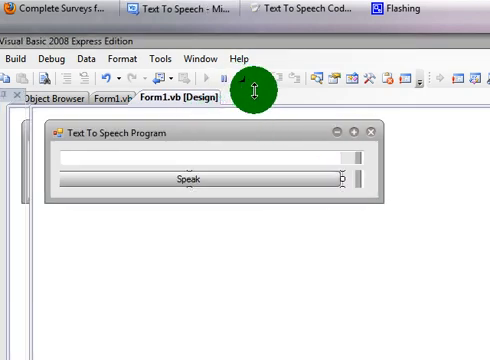
mouse_move(228, 140)
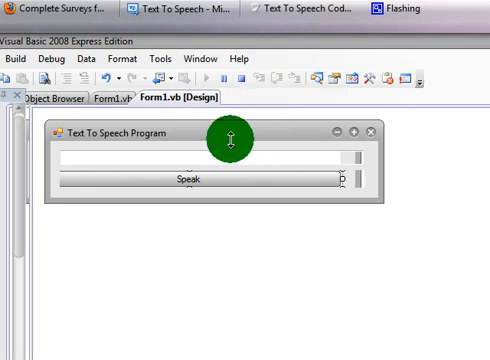